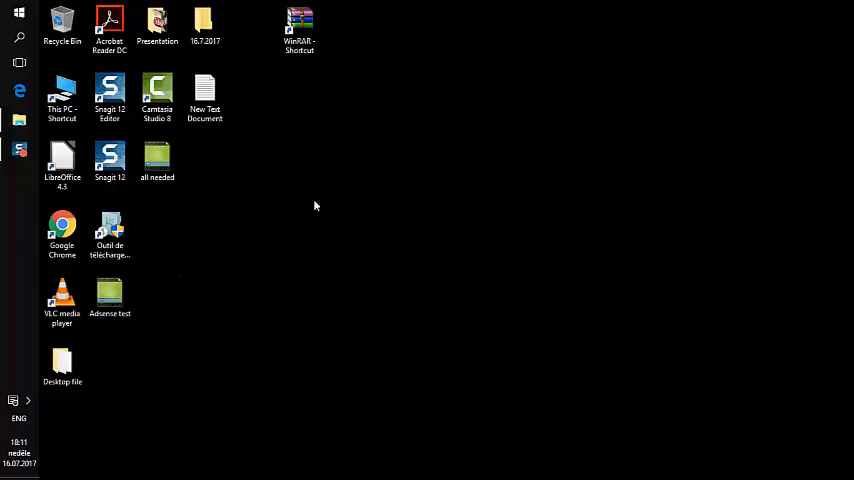
mouse_move(62, 95)
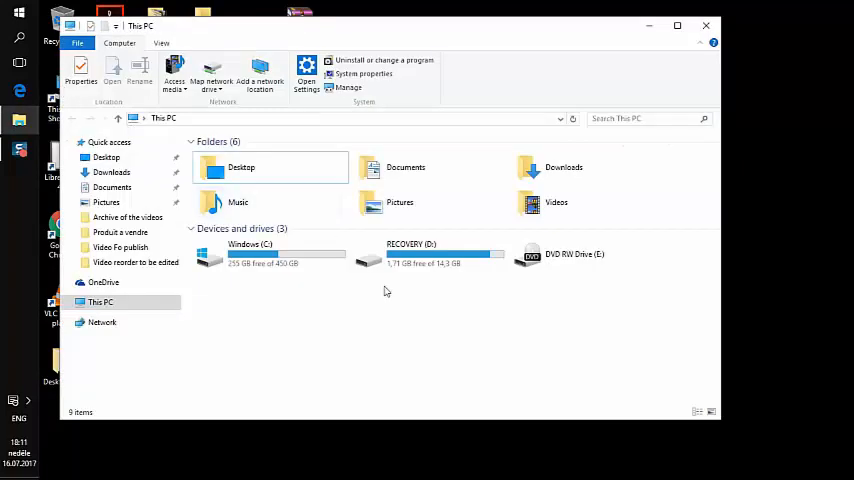
Select the Windows (C:) drive in This PC and bring up its context menu
left_click(270, 255)
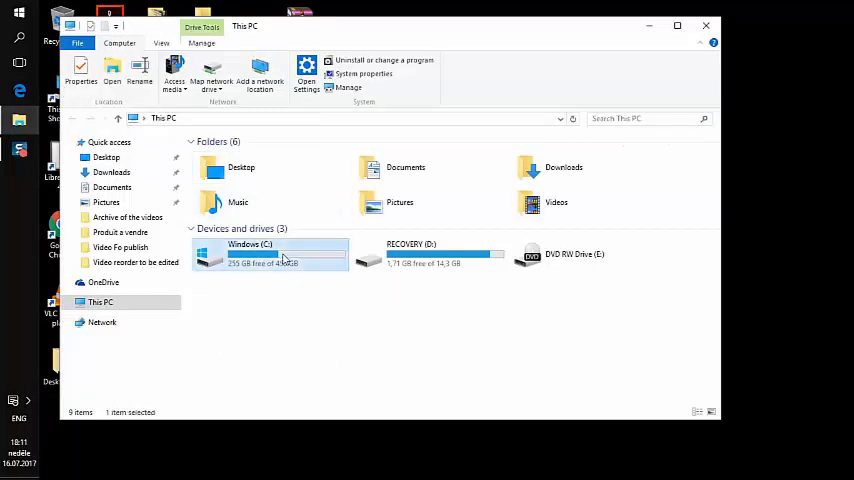
right_click(270, 255)
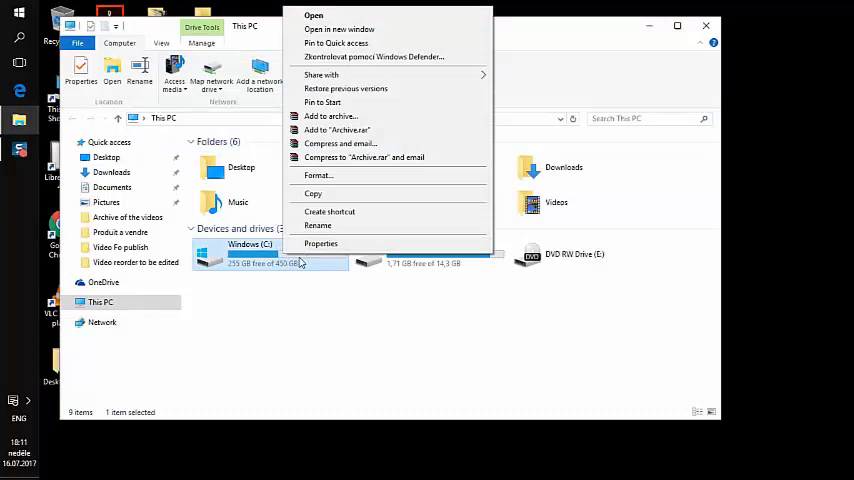
Run Disk Clean-up from the C: drive Properties and delete the checked junk files (about 356 MB)
left_click(320, 243)
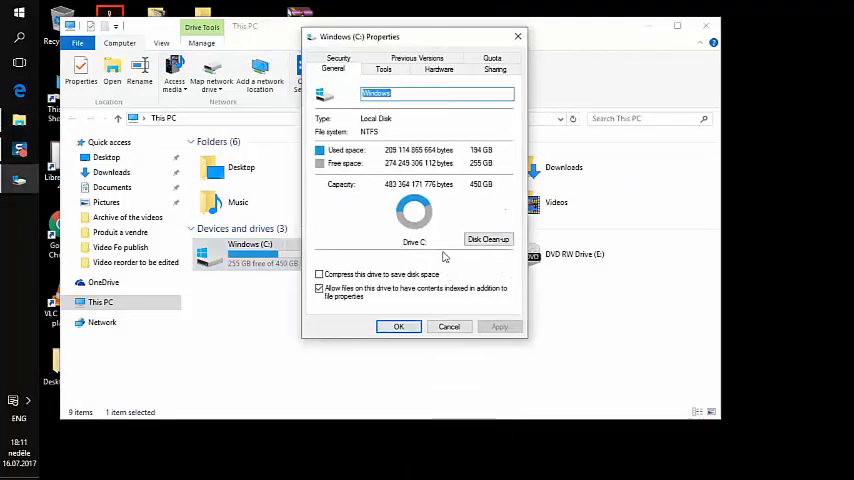
left_click(488, 239)
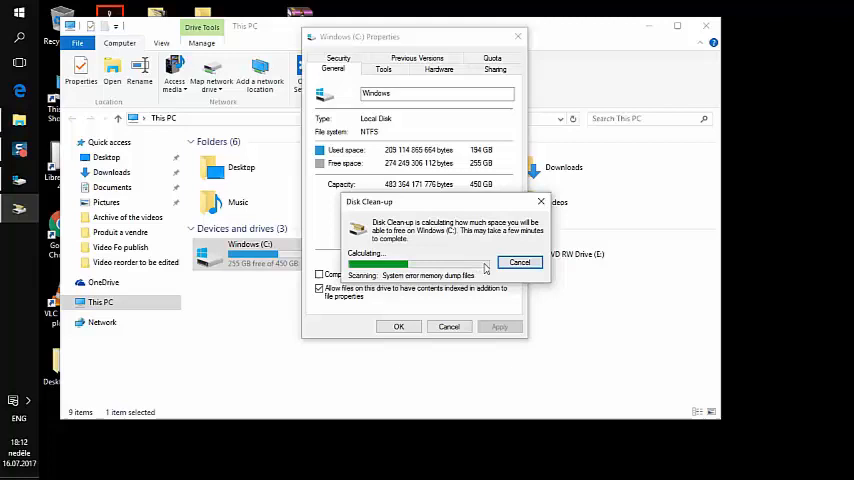
mouse_move(477, 310)
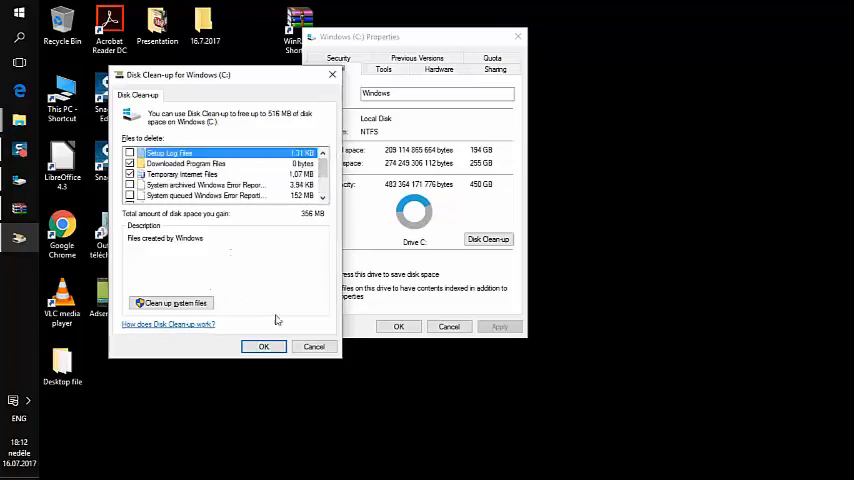
left_click(263, 346)
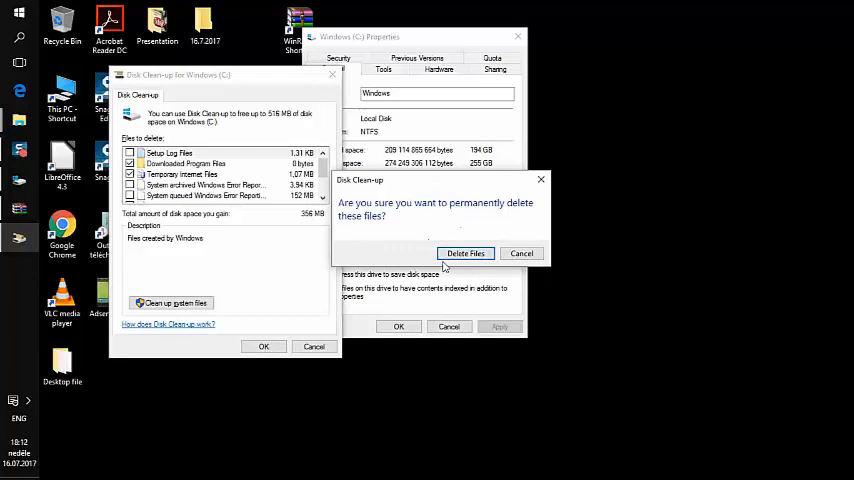
left_click(465, 253)
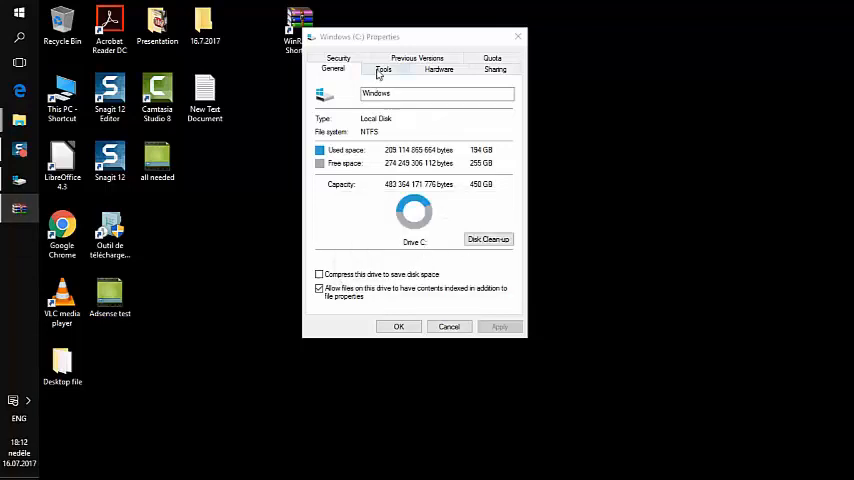
Scan drive C: for errors from the Tools tab and close the no-errors result
left_click(383, 69)
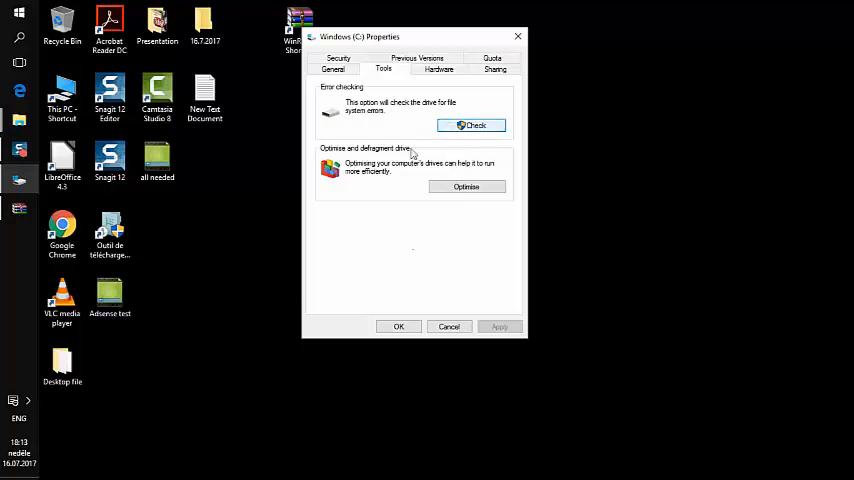
left_click(470, 125)
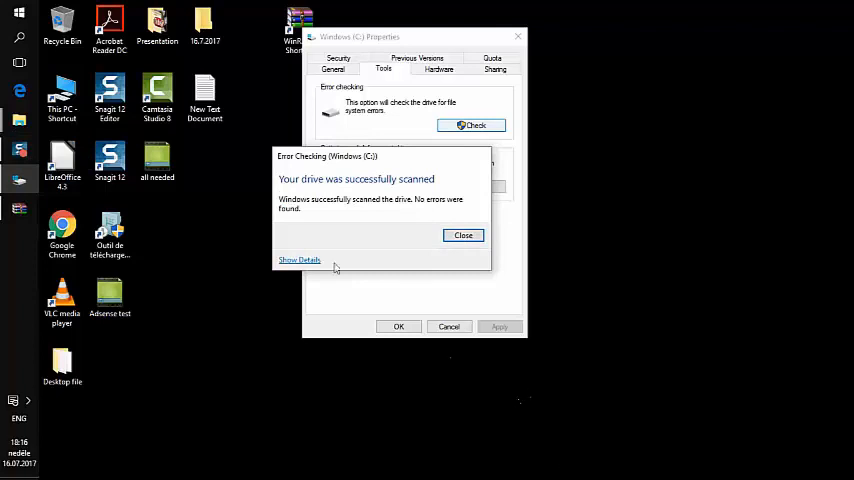
mouse_move(373, 191)
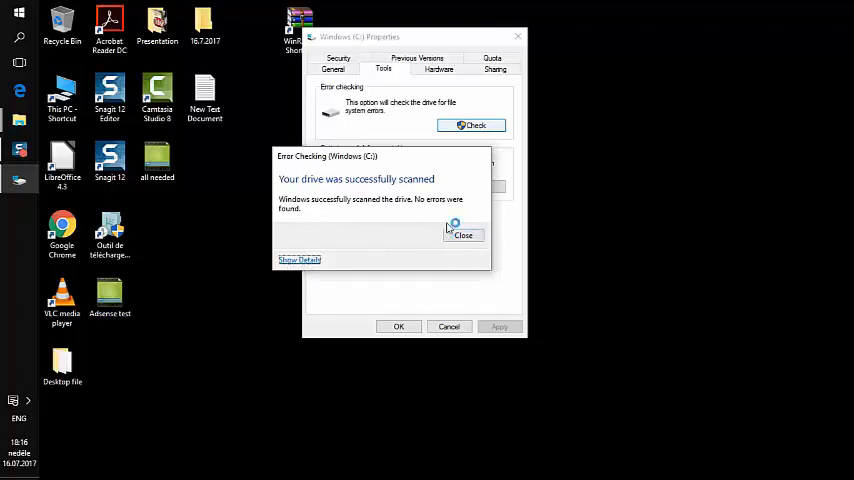
mouse_move(430, 270)
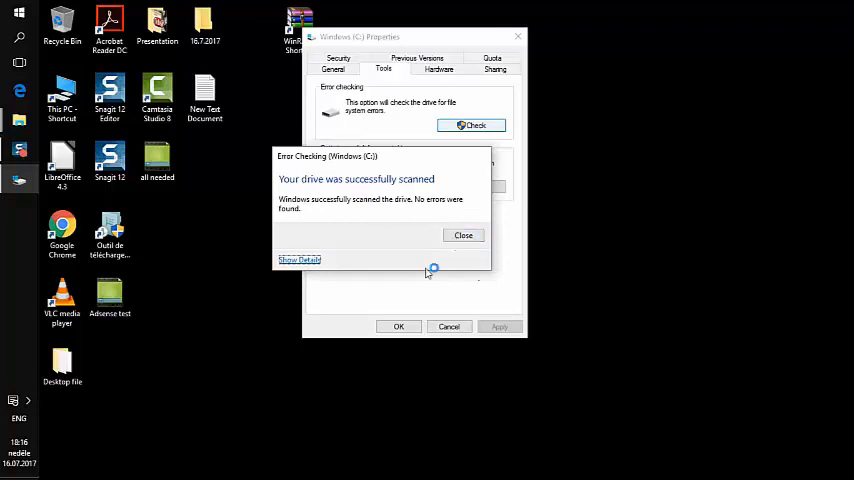
left_click(463, 235)
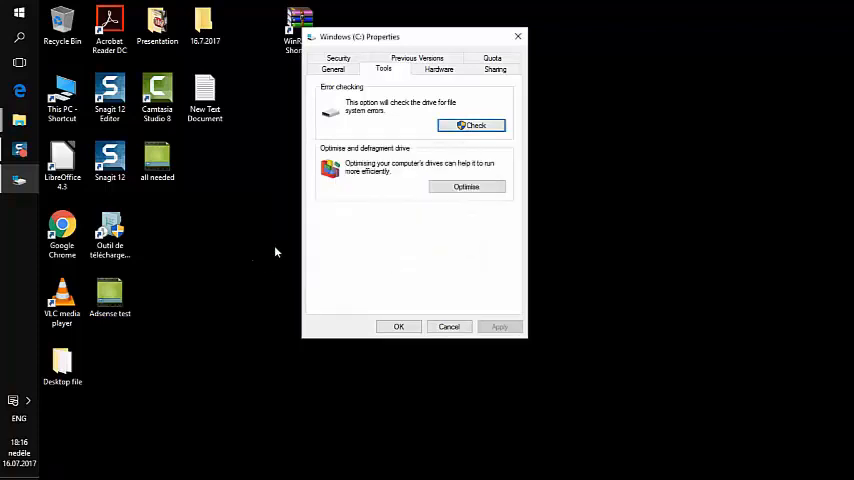
mouse_move(350, 155)
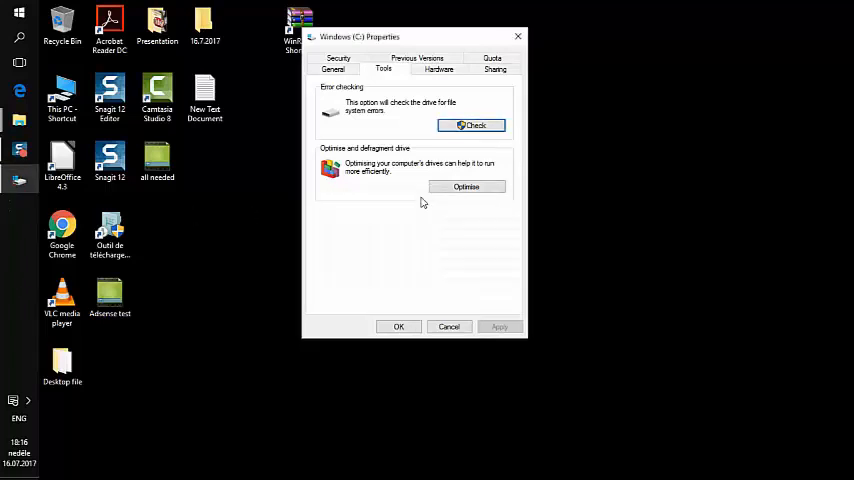
mouse_move(238, 214)
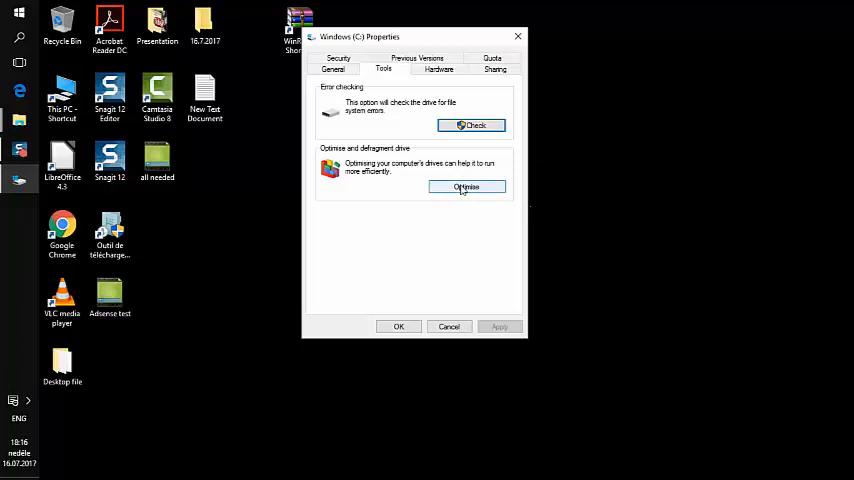
Launch Optimise Drives from the Tools tab of the C: drive Properties
left_click(466, 187)
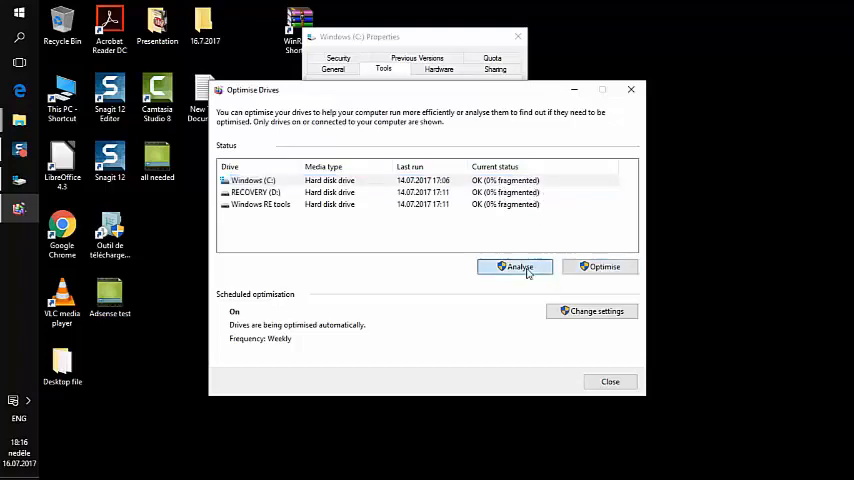
Analyse Windows (C:) as 0% fragmented, then start optimising it
left_click(515, 266)
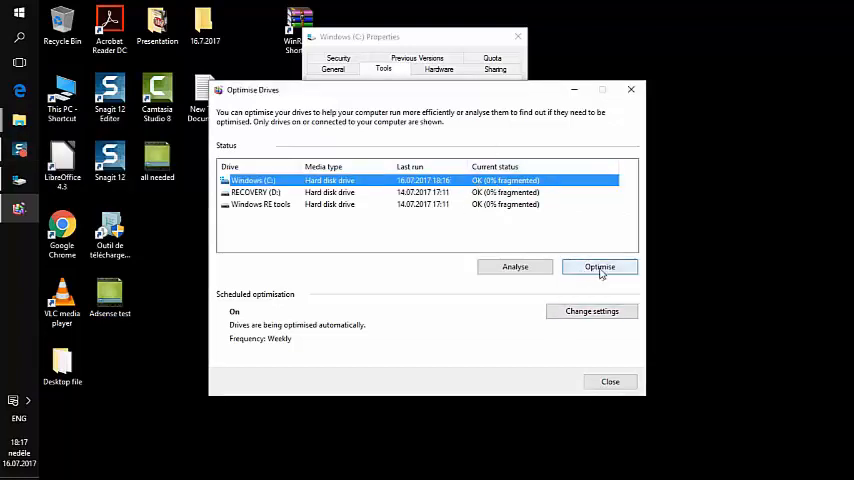
left_click(600, 266)
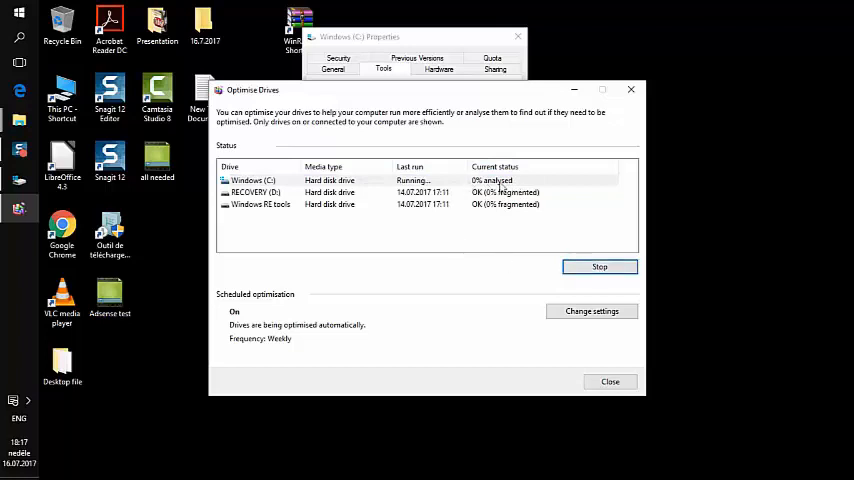